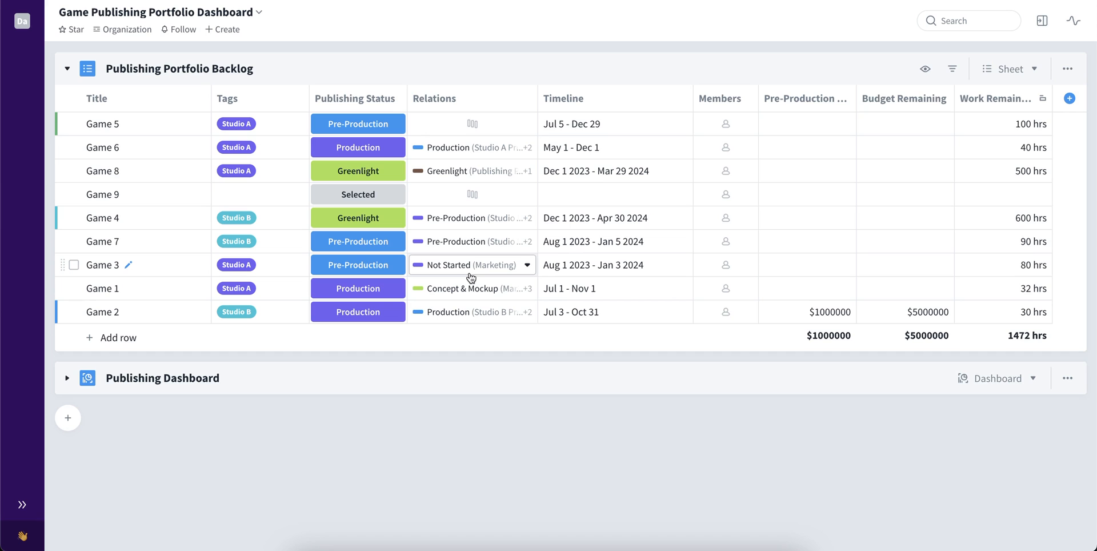
Expand the Publishing Dashboard section below the backlog sheet
click(66, 377)
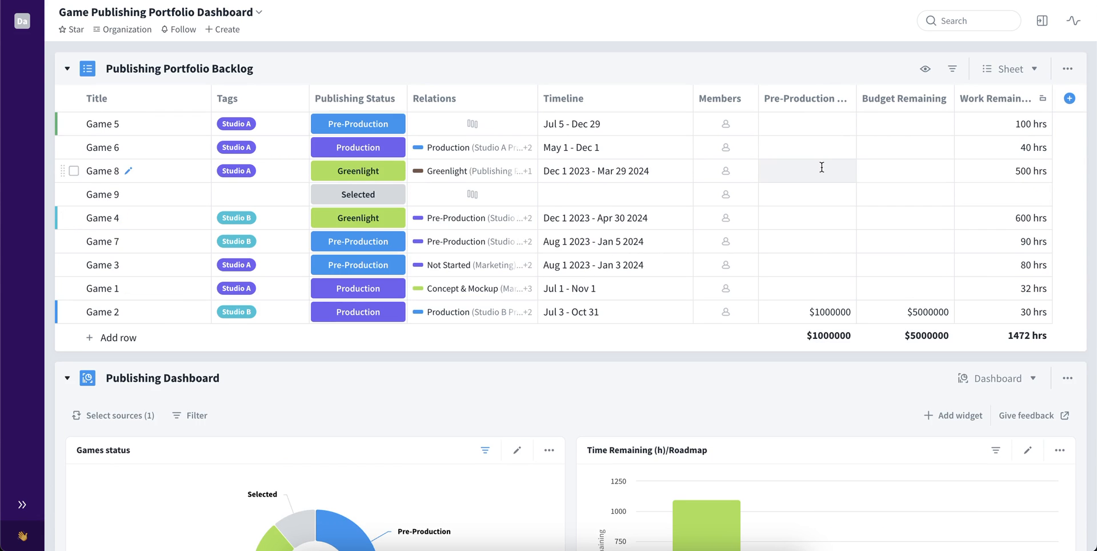
Switch the backlog to the Roadmap view and scroll down to the Time Remaining chart
click(1009, 69)
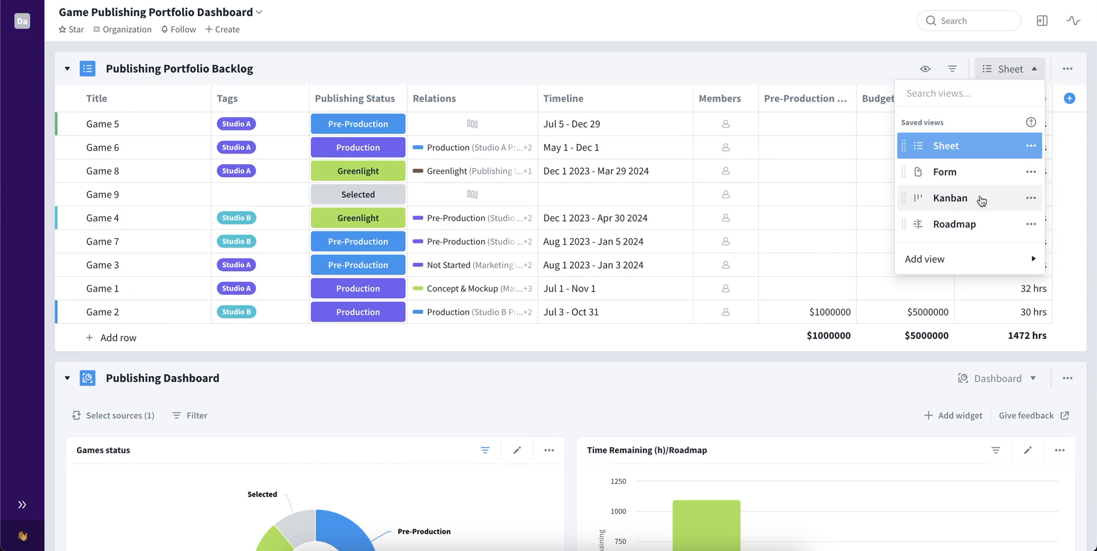
click(953, 223)
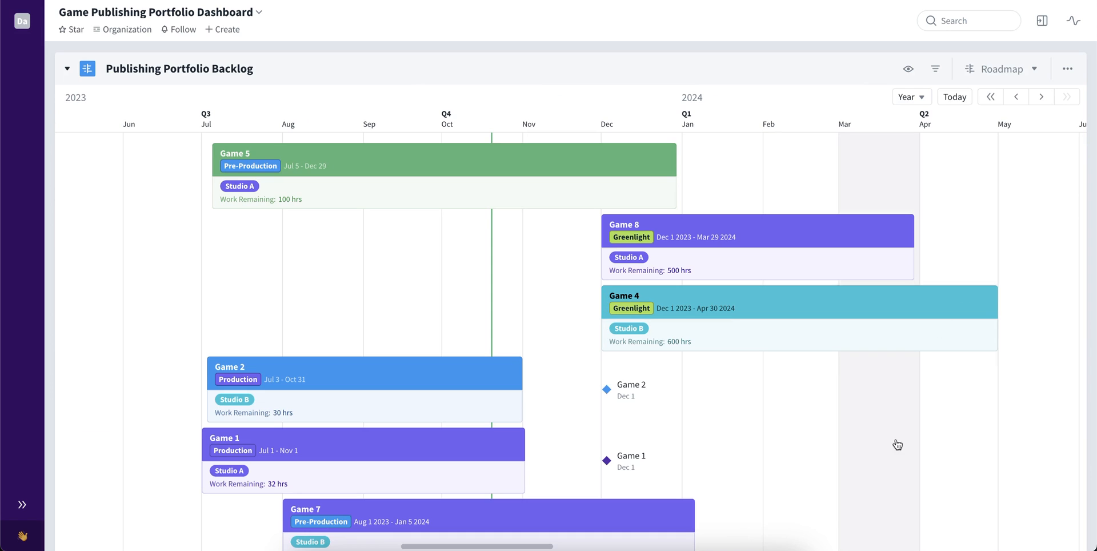
scroll(down, 3)
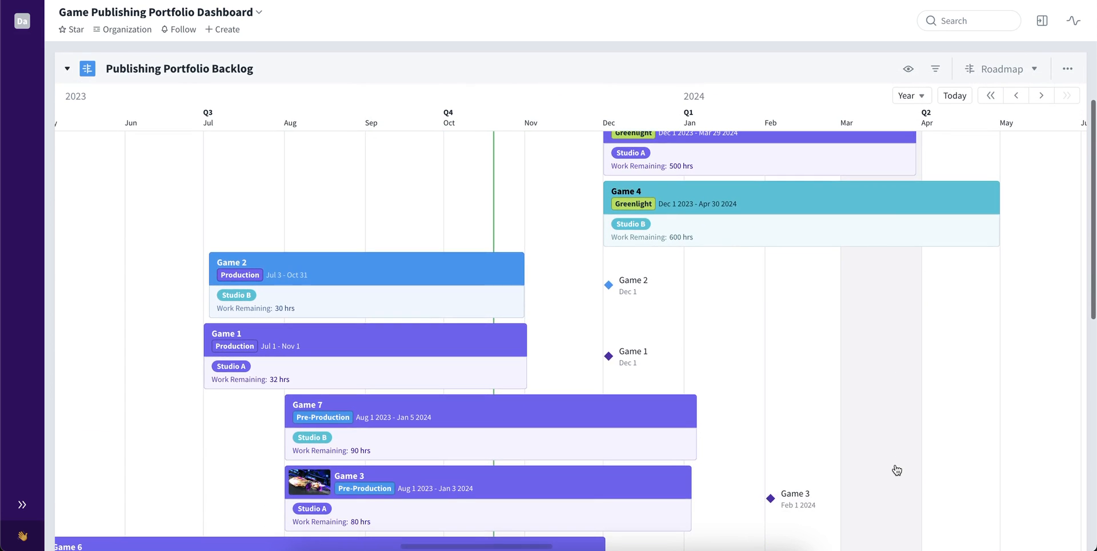
scroll(down, 3)
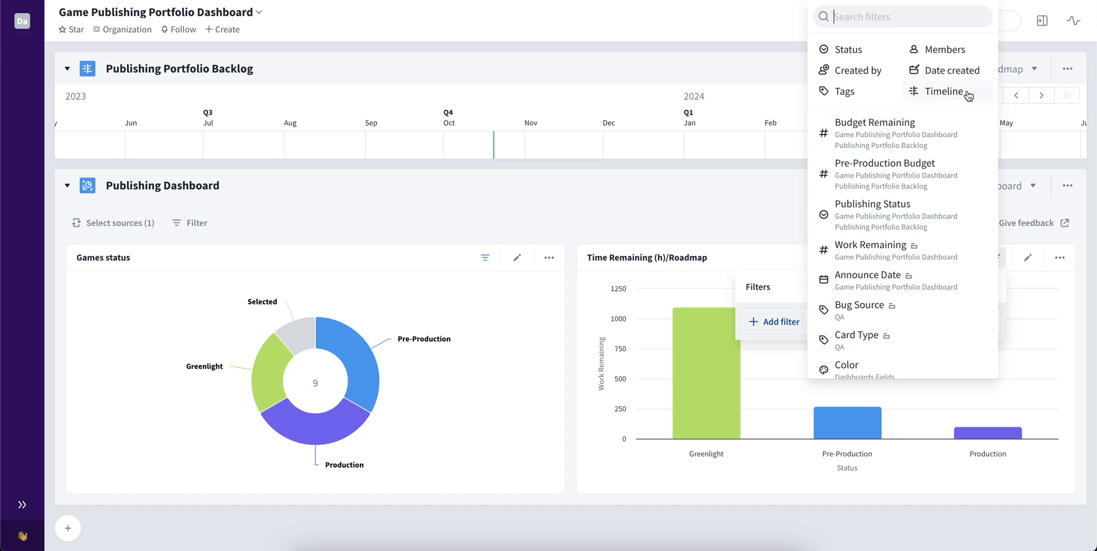
Set a Timeline filter on the chart: range is current month (2023-10-01 to 2023-10-31)
click(944, 91)
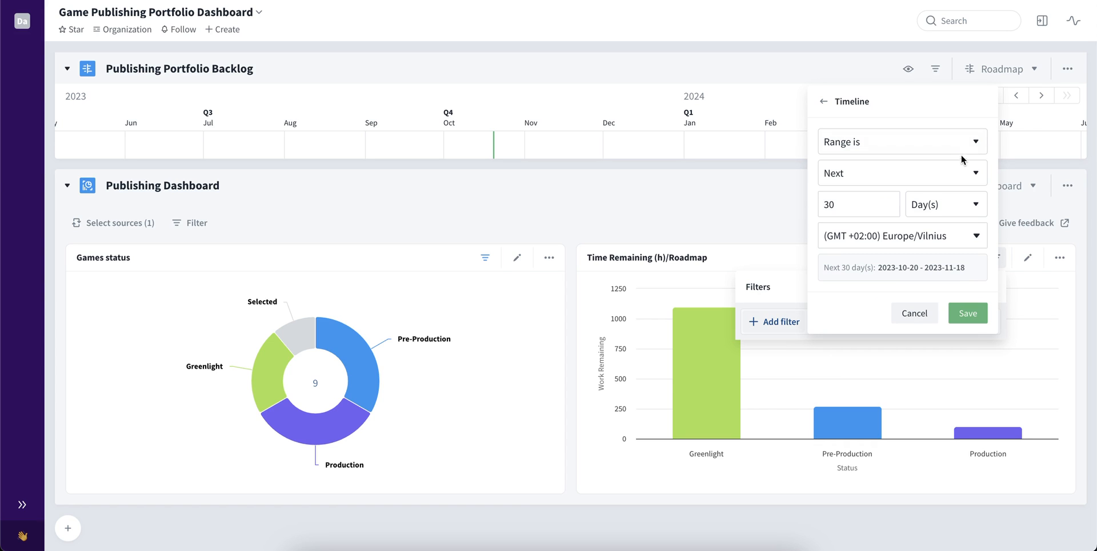
click(901, 140)
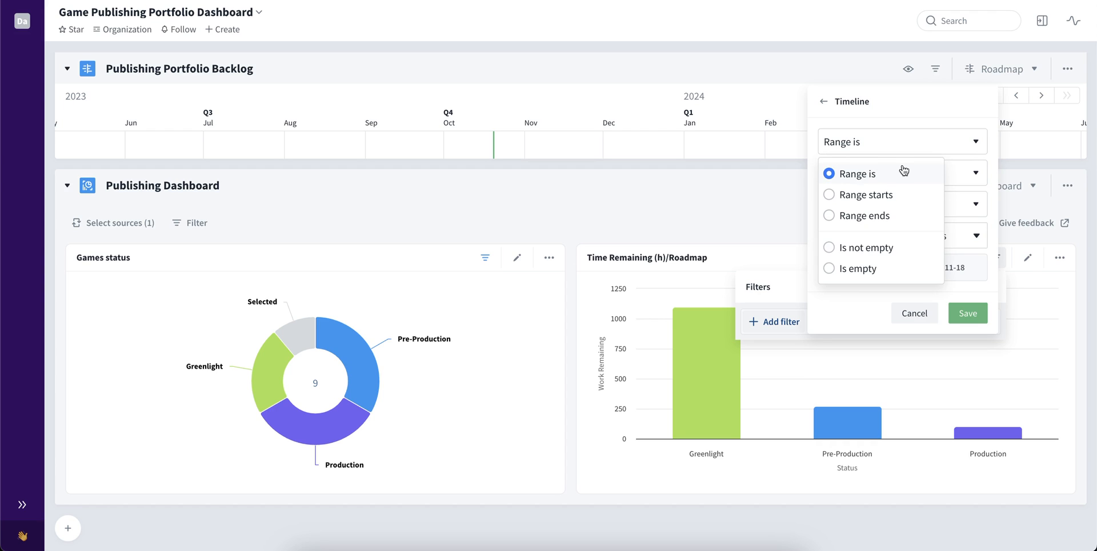
mouse_move(912, 250)
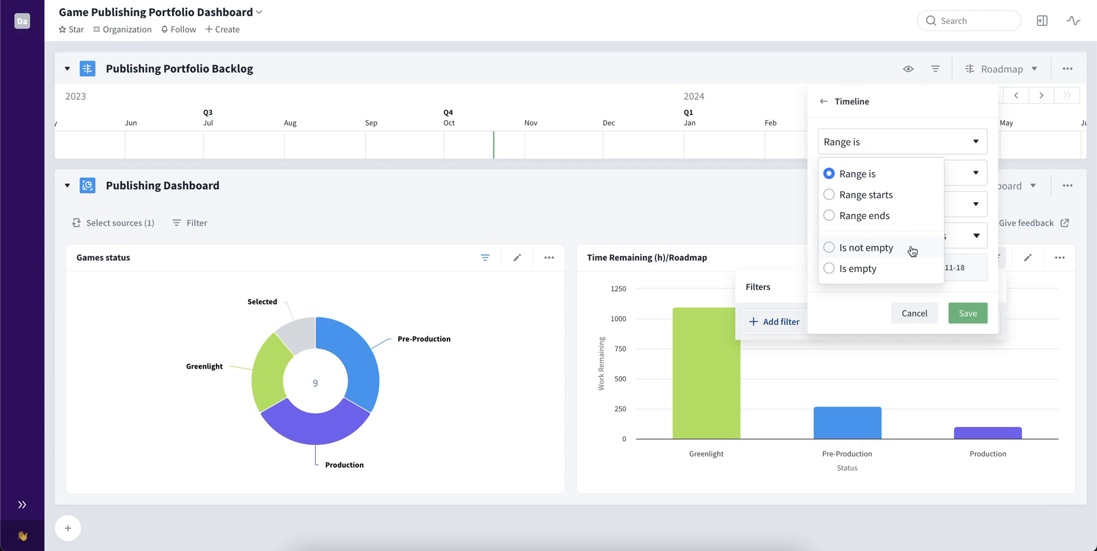
mouse_move(914, 270)
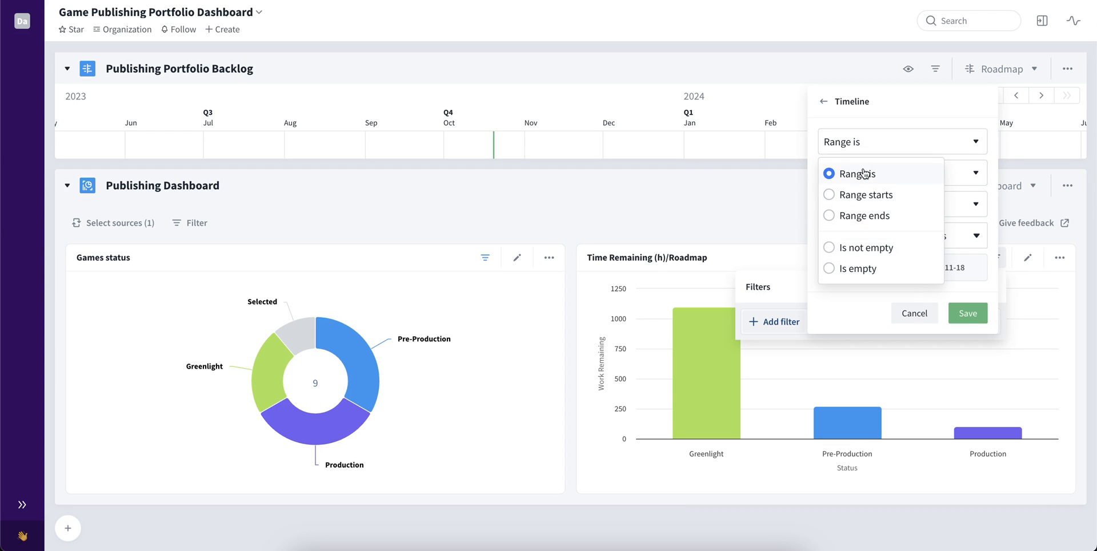
click(901, 172)
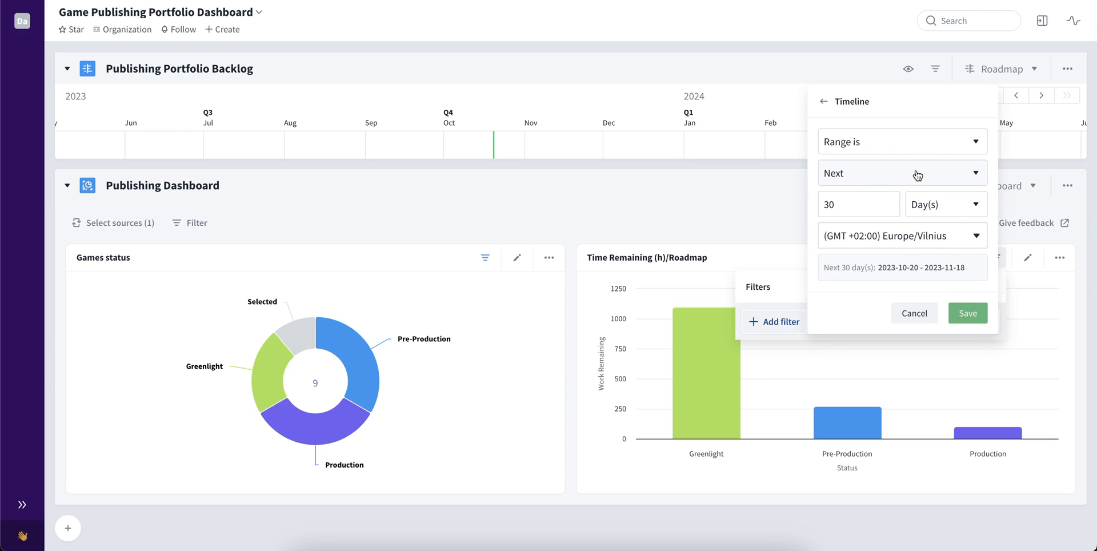
click(901, 172)
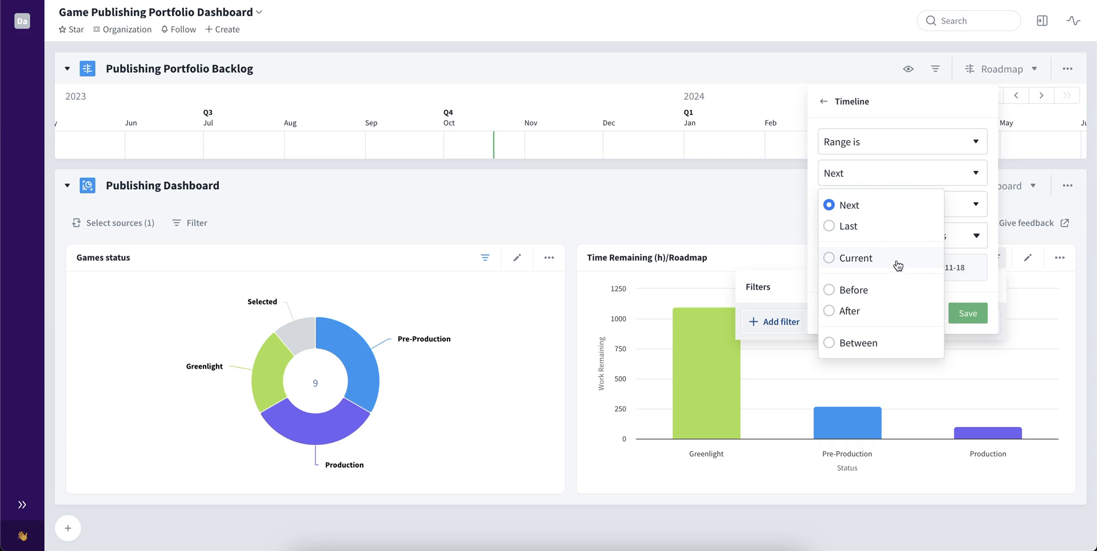
click(855, 257)
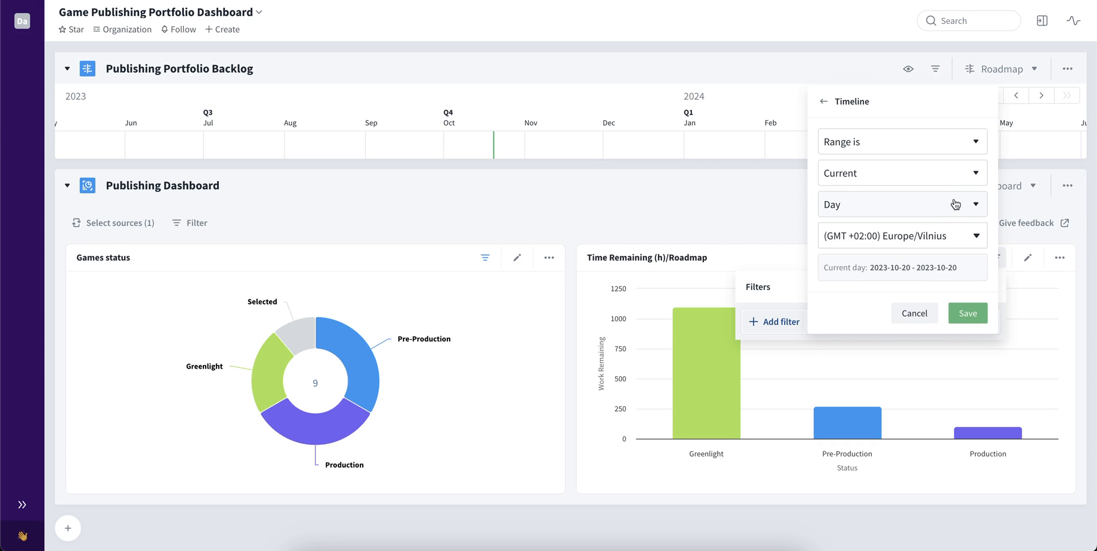
click(901, 203)
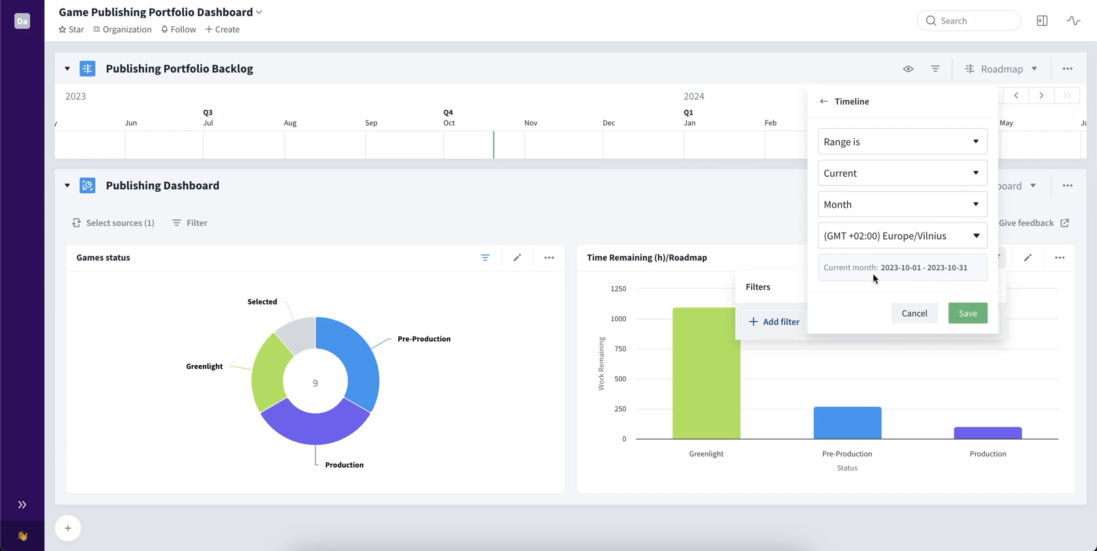
mouse_move(979, 266)
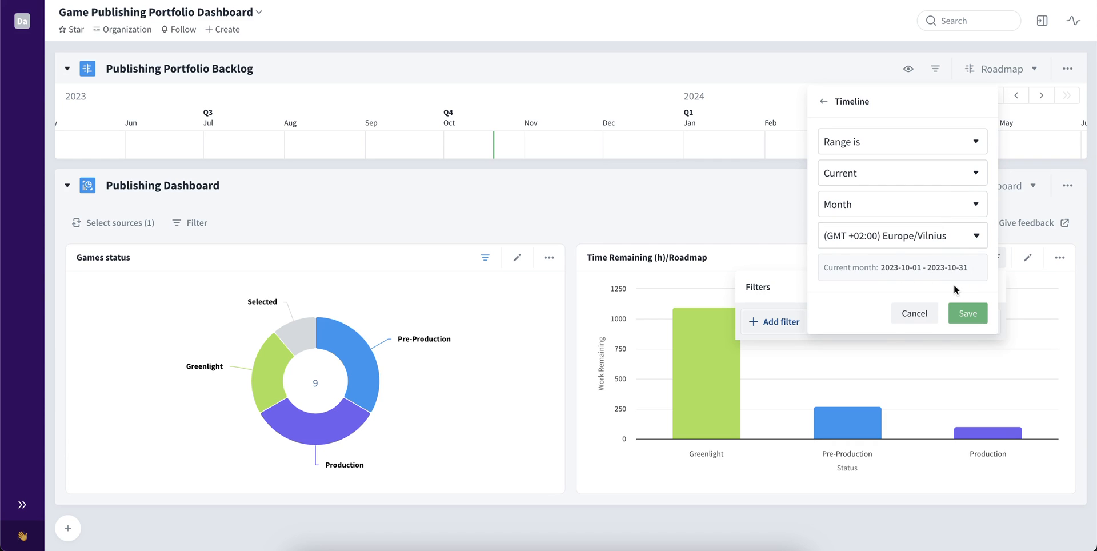
mouse_move(949, 289)
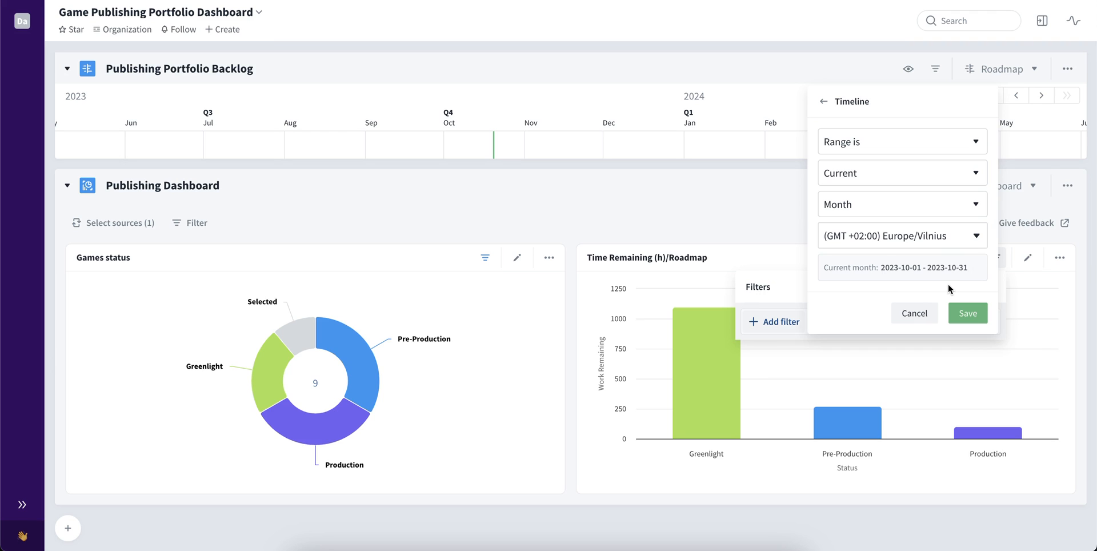
mouse_move(935, 289)
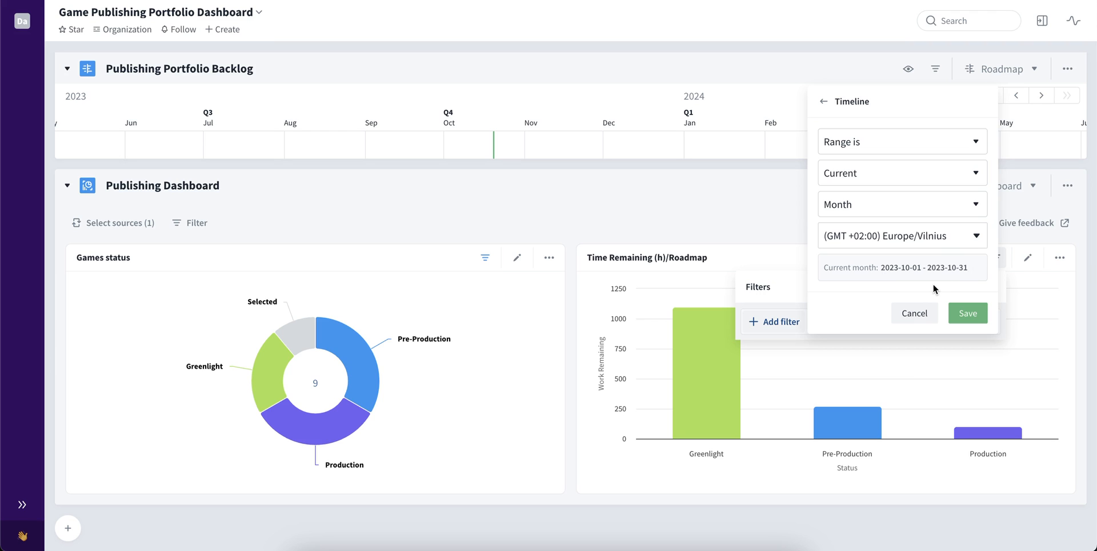
Save the current-month Timeline filter, leaving only Pre-Production and Production bars
click(967, 313)
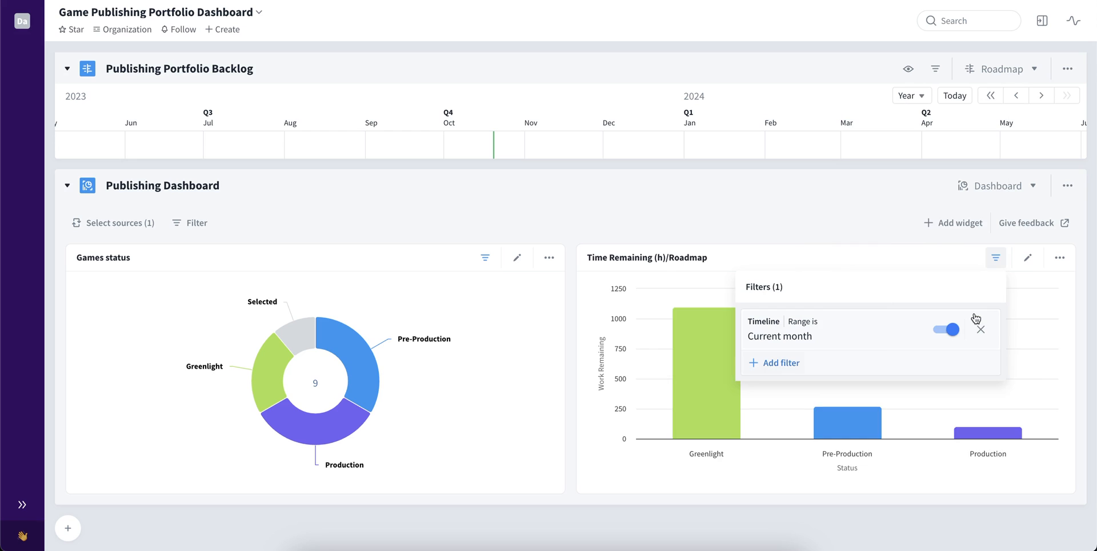
click(944, 329)
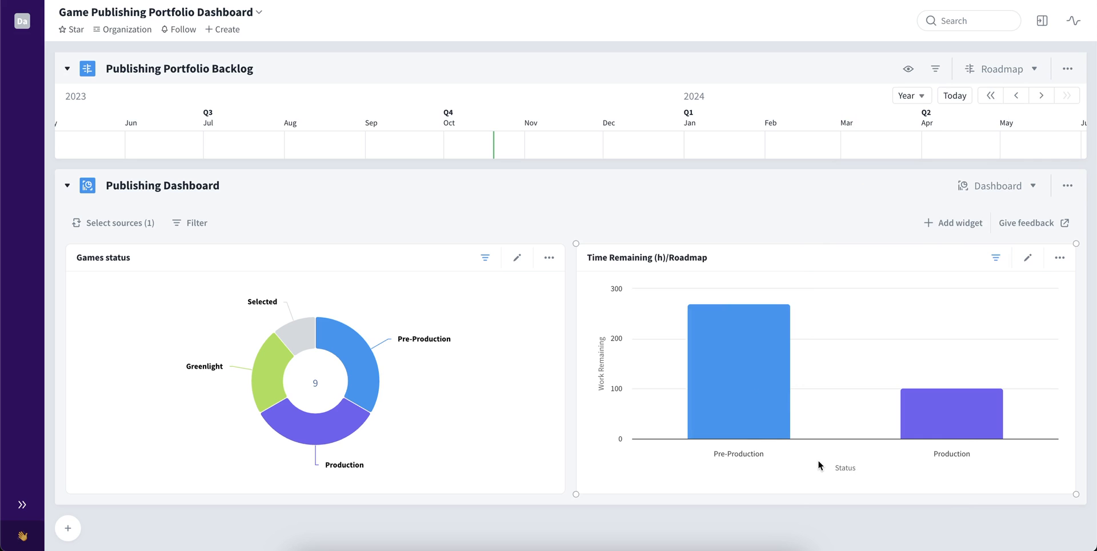
mouse_move(833, 415)
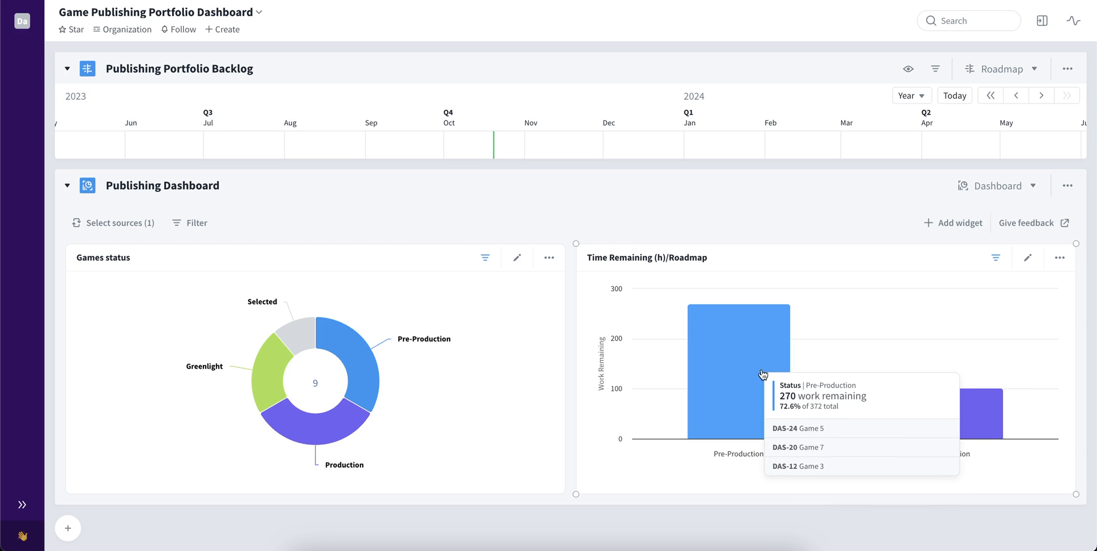
mouse_move(938, 408)
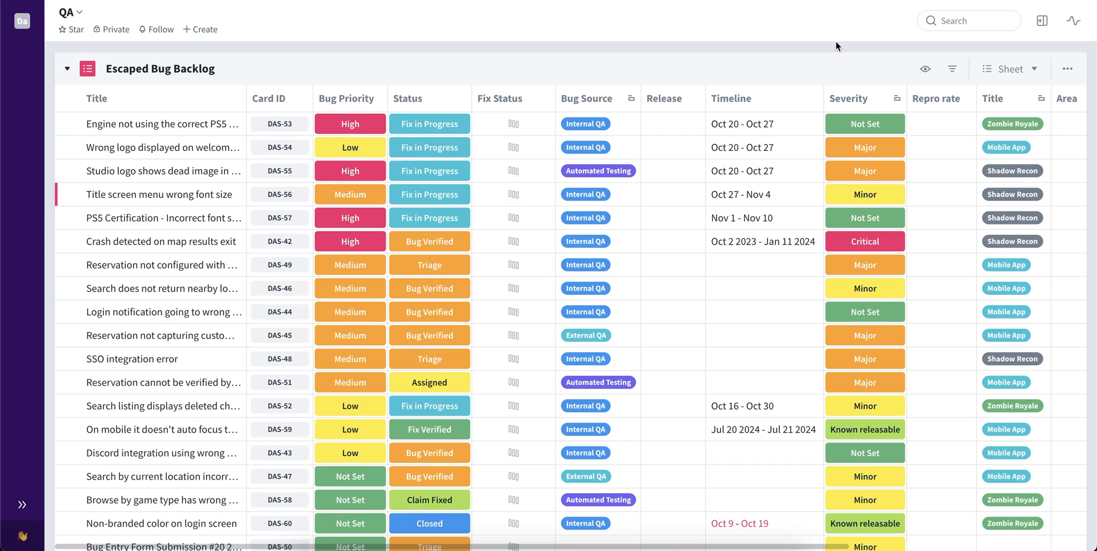
mouse_move(832, 45)
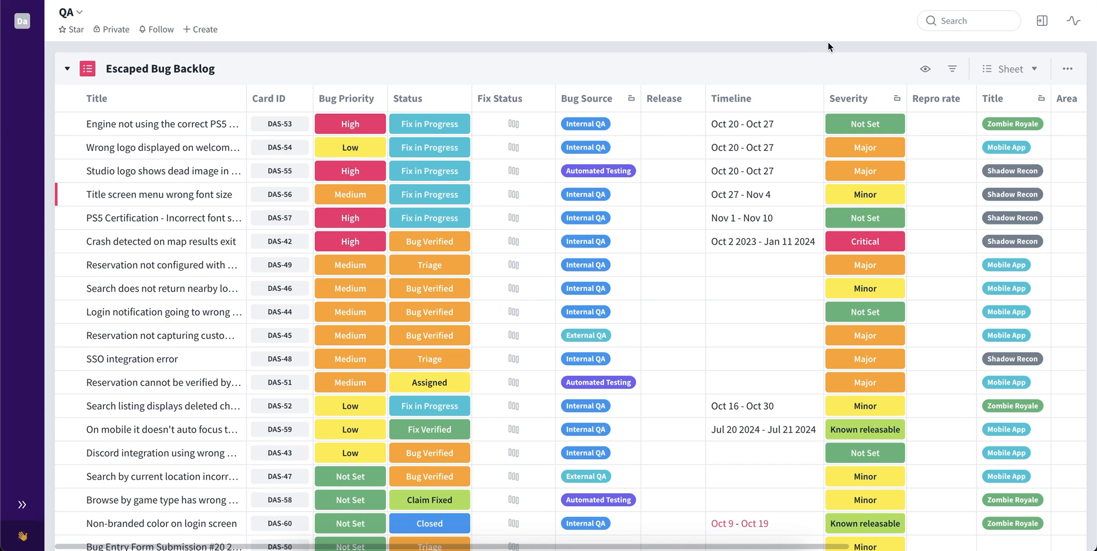
mouse_move(822, 47)
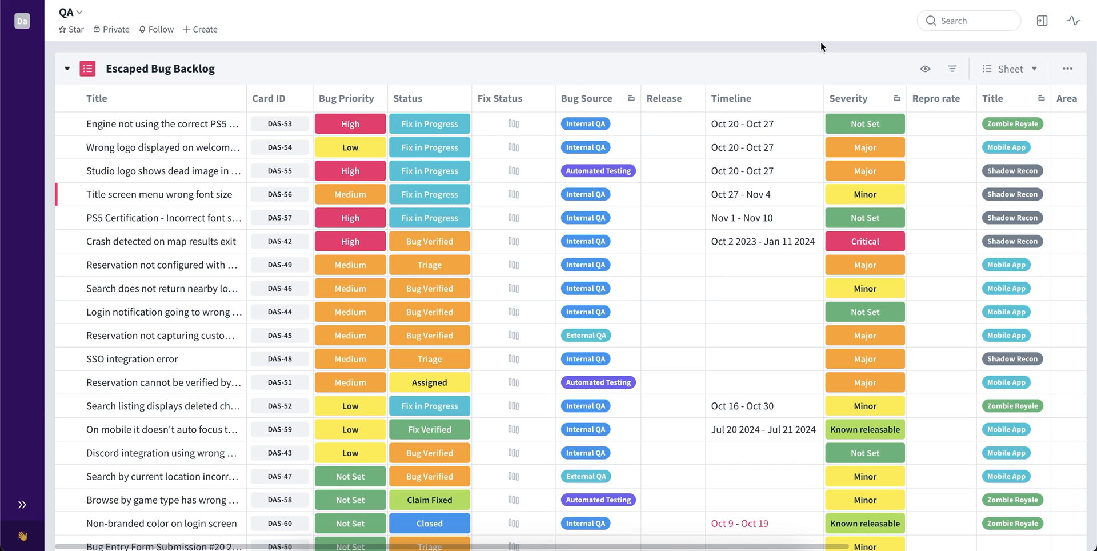
mouse_move(789, 52)
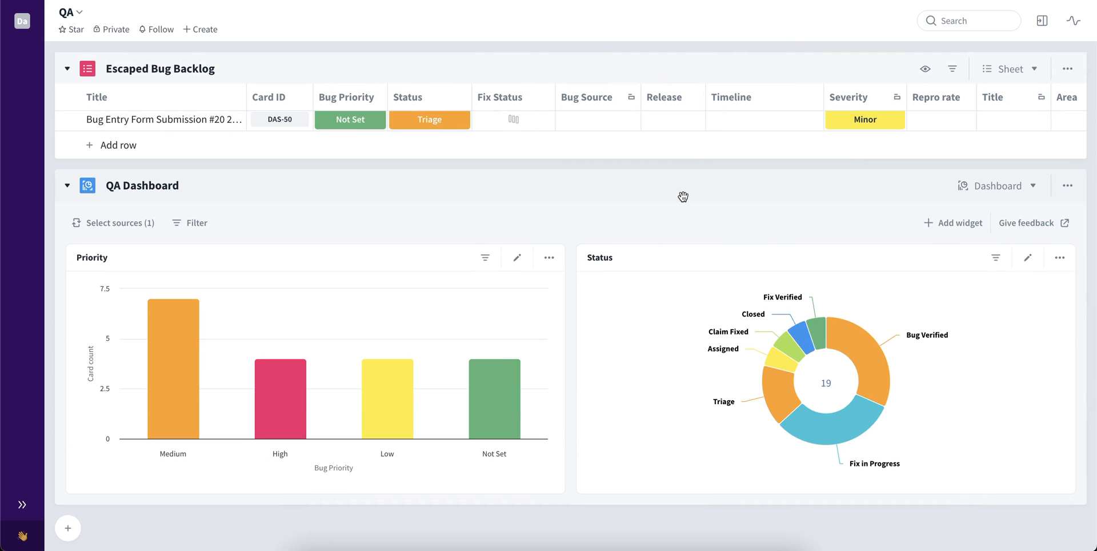
mouse_move(450, 196)
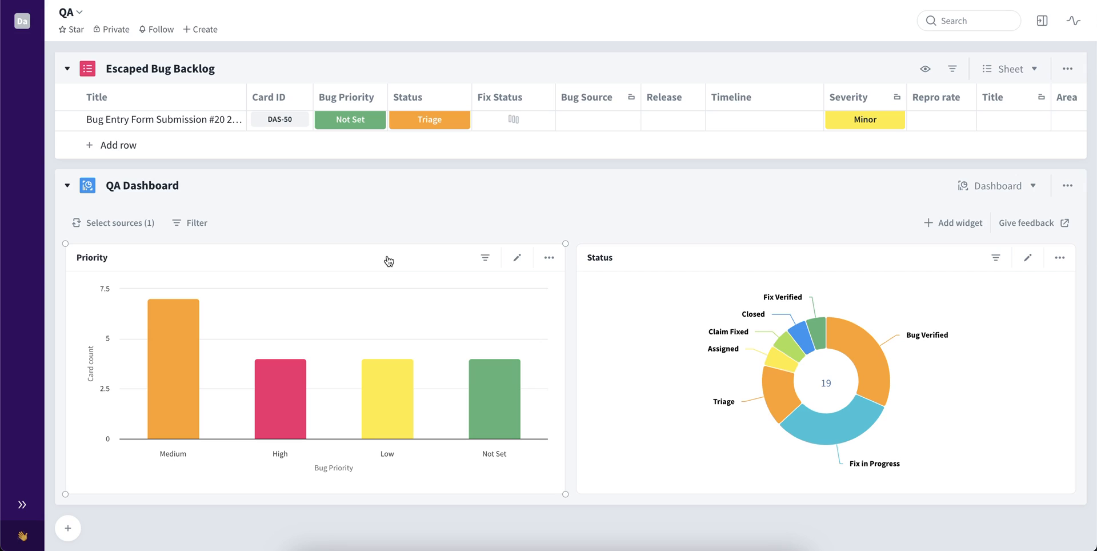
mouse_move(389, 260)
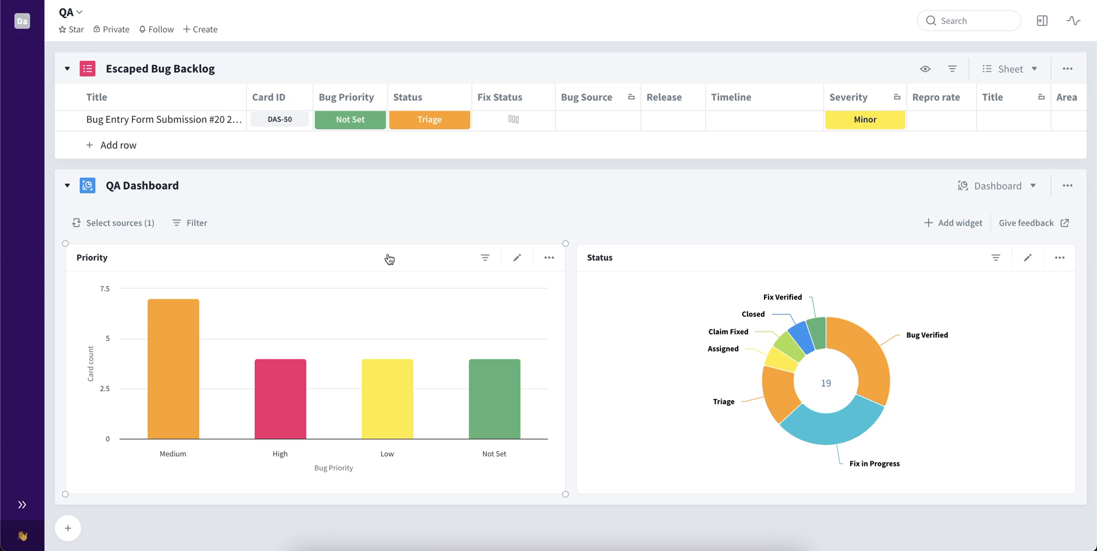
mouse_move(484, 257)
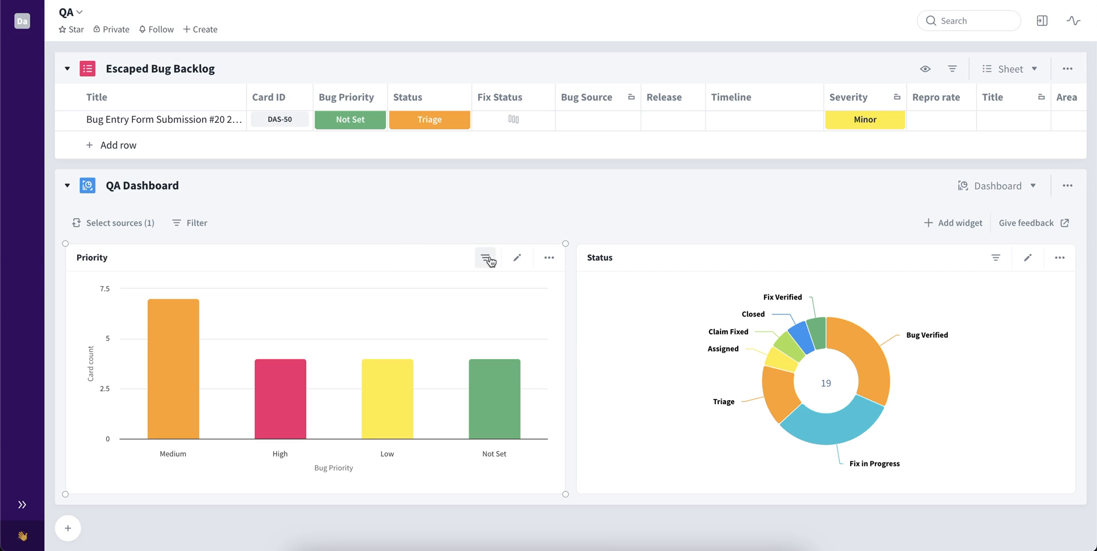
Filter the Priority chart by Date created in the last 2 weeks and save, yielding an empty result
click(484, 257)
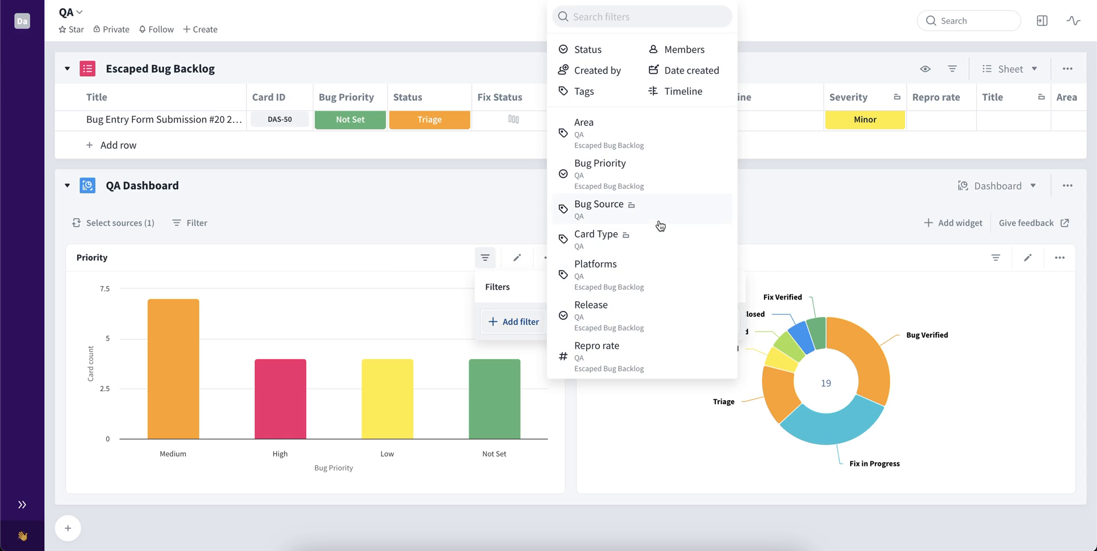
scroll(down, 3)
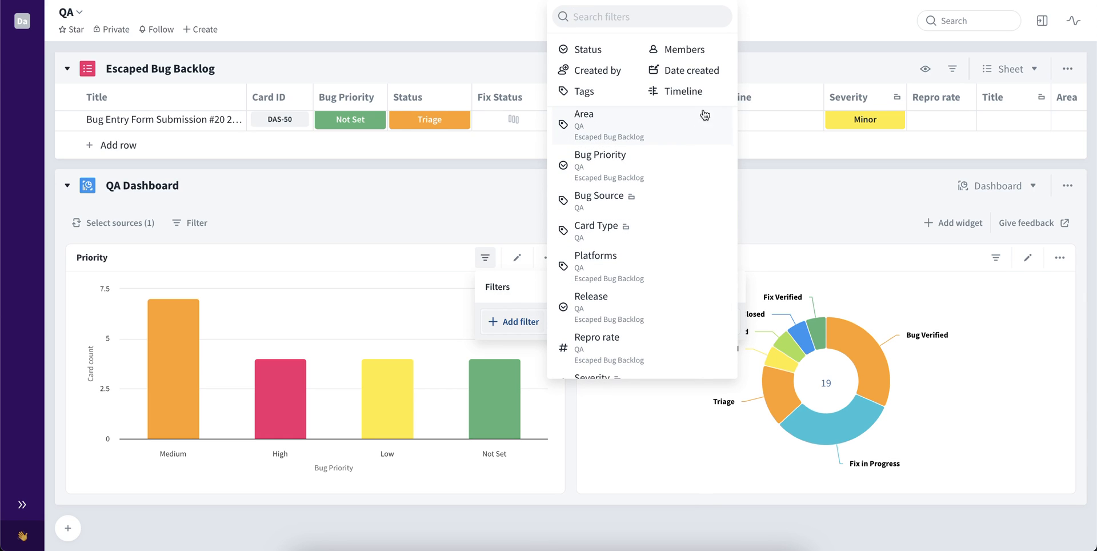
click(691, 70)
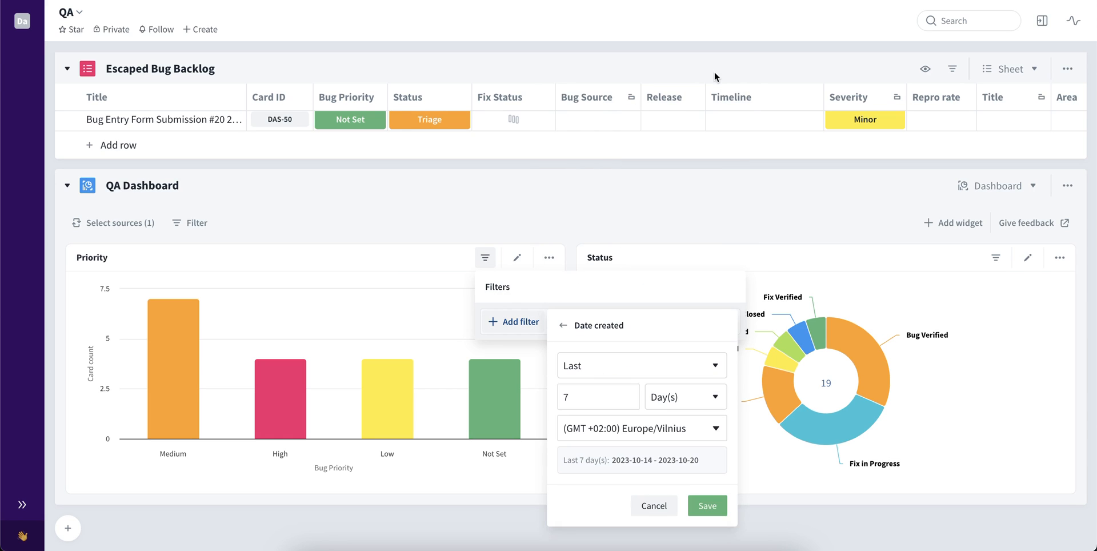
mouse_move(665, 397)
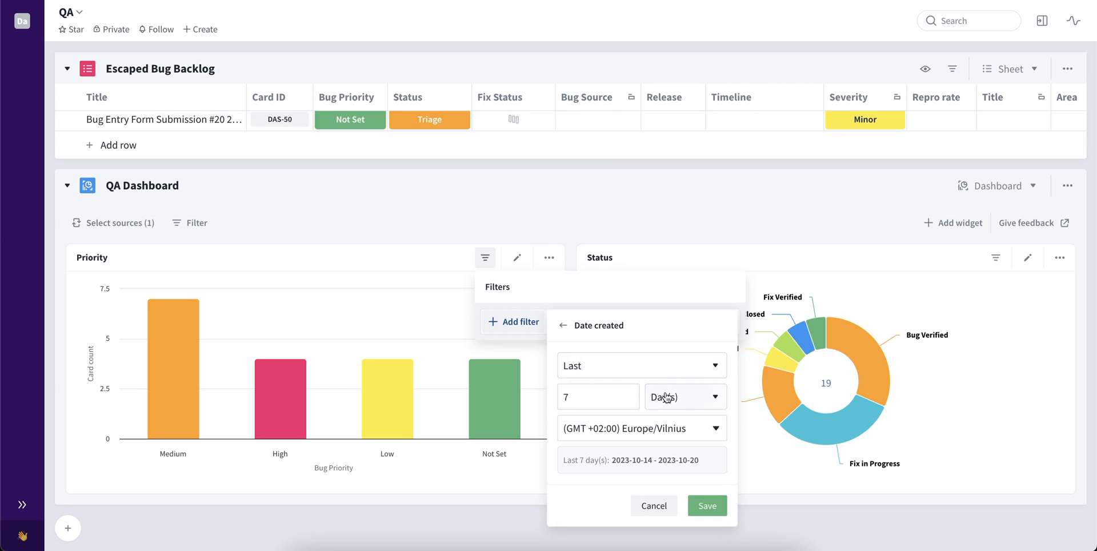
click(684, 396)
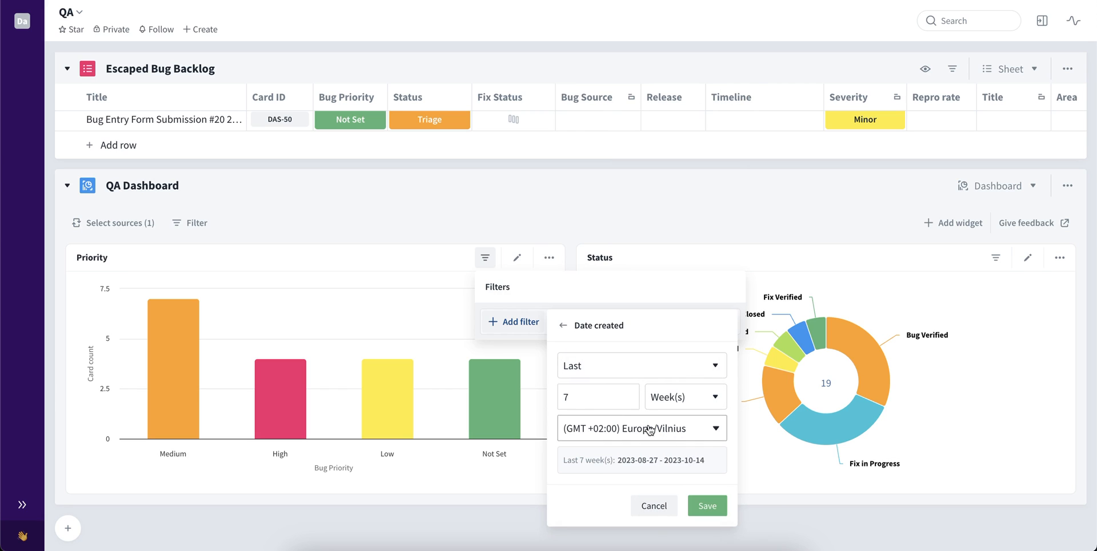
text(2)
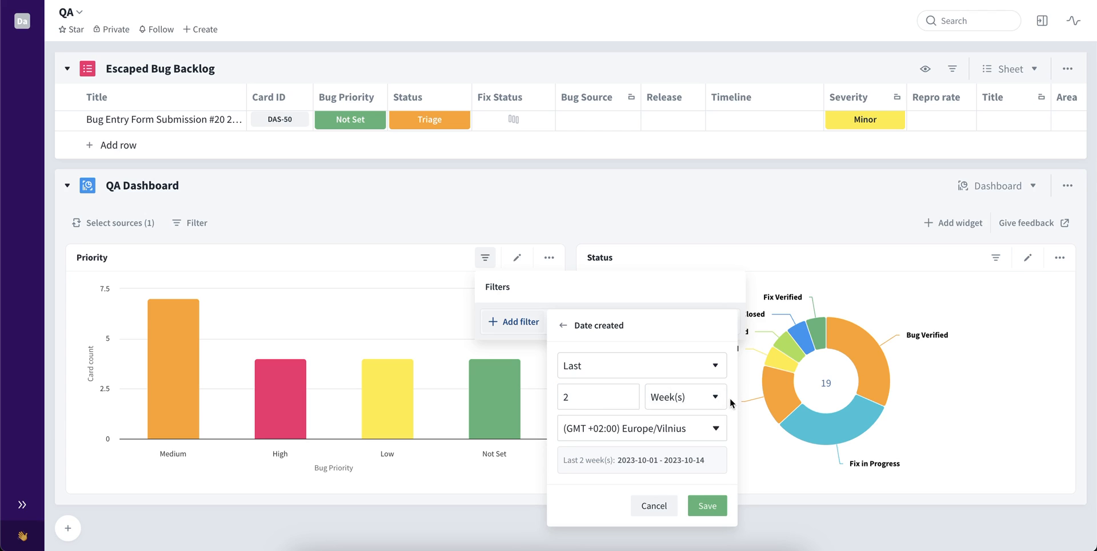
click(706, 505)
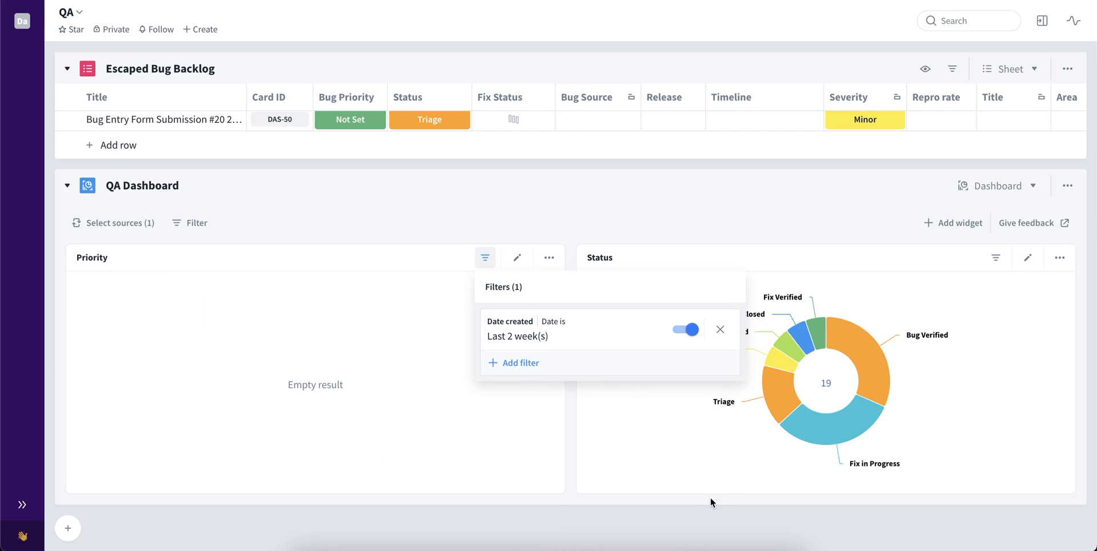
click(453, 448)
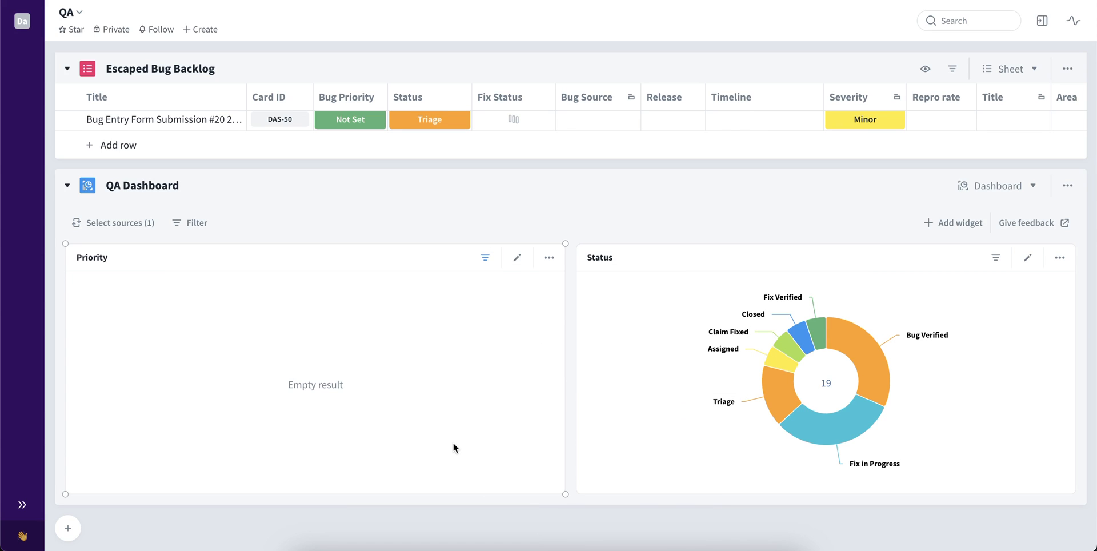
mouse_move(488, 284)
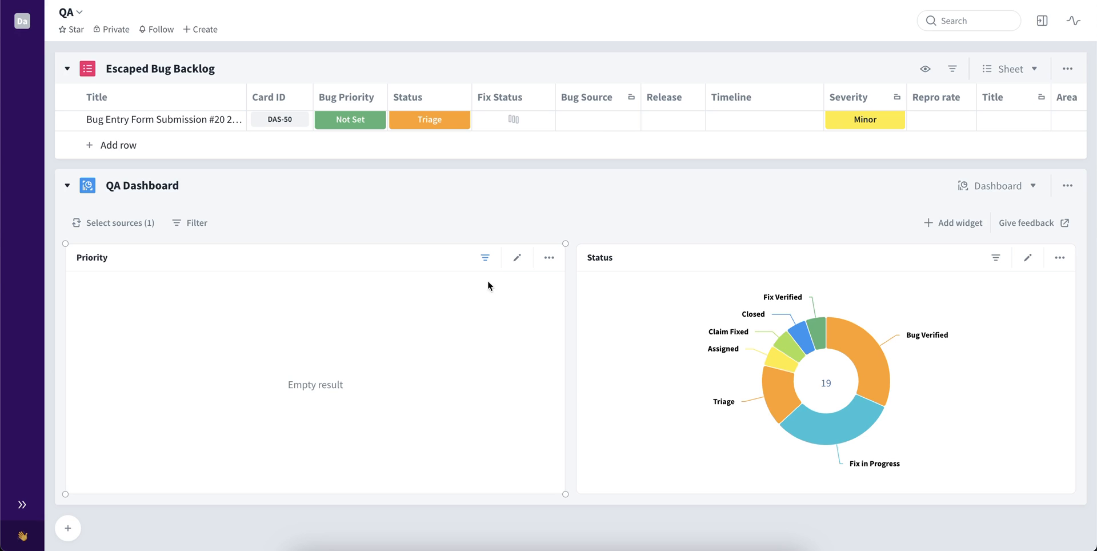
Edit the Priority chart's Date created filter so Medium, High, Low and Not Set bars return
click(484, 257)
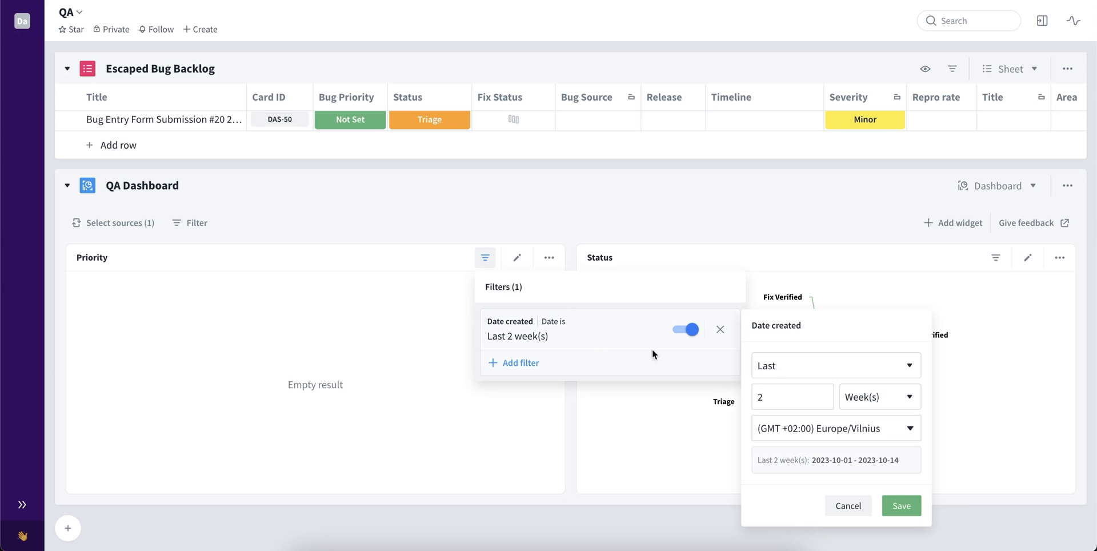
click(834, 365)
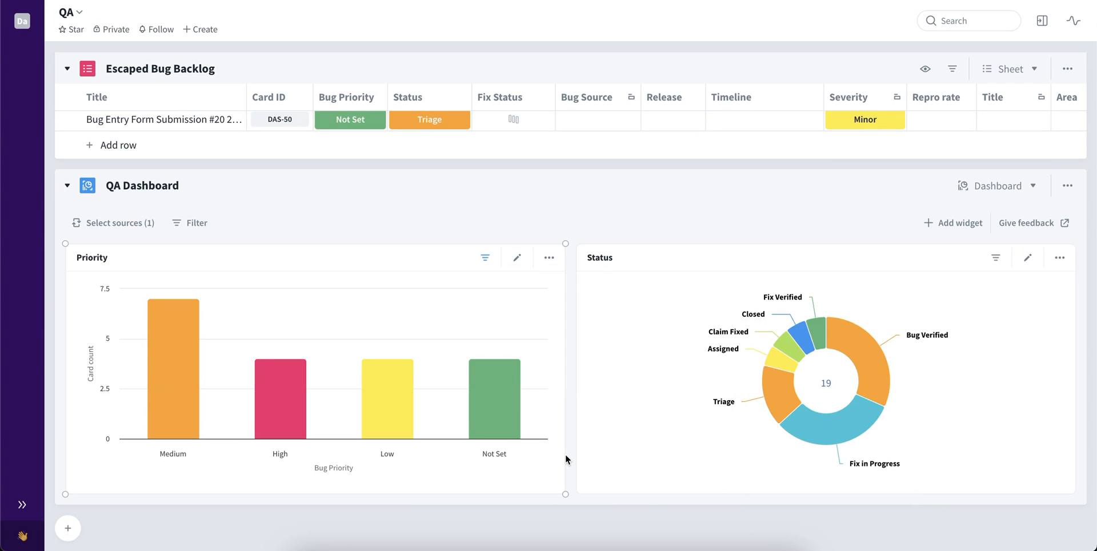
mouse_move(549, 442)
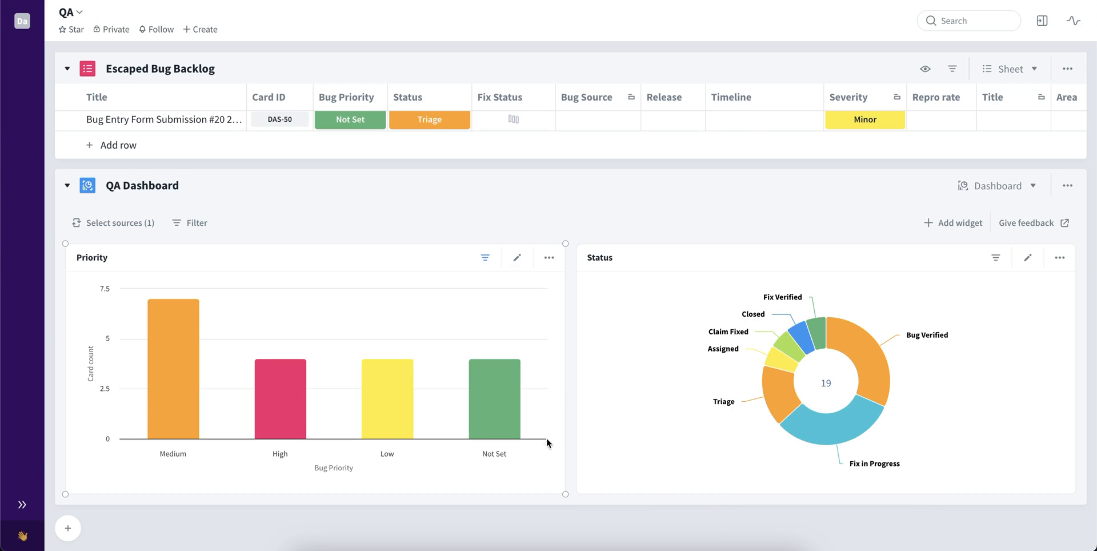
mouse_move(493, 418)
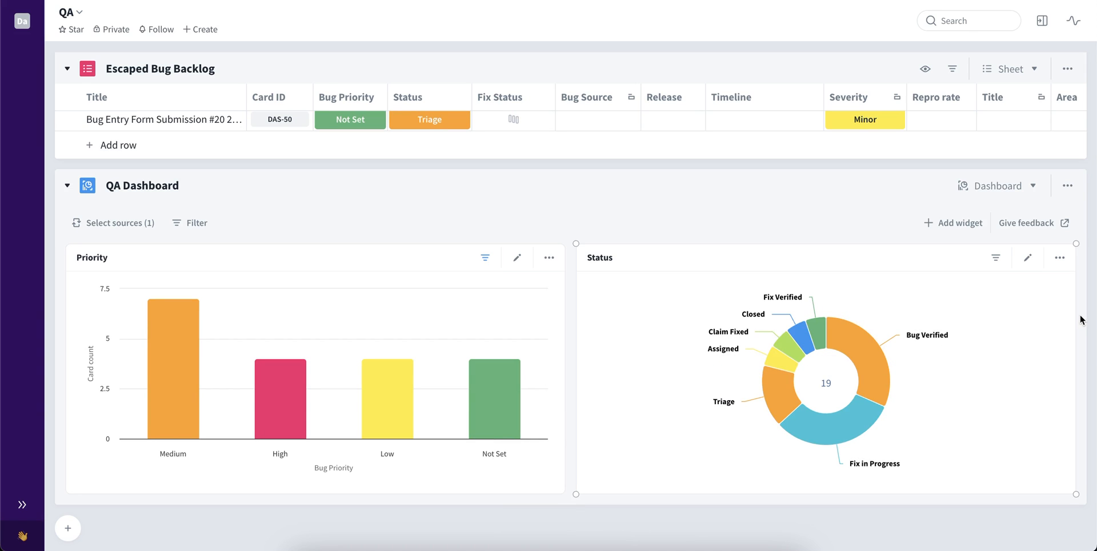
Filter the Status donut by Timeline range starting after a chosen date, narrowing it to 9 cards
click(995, 257)
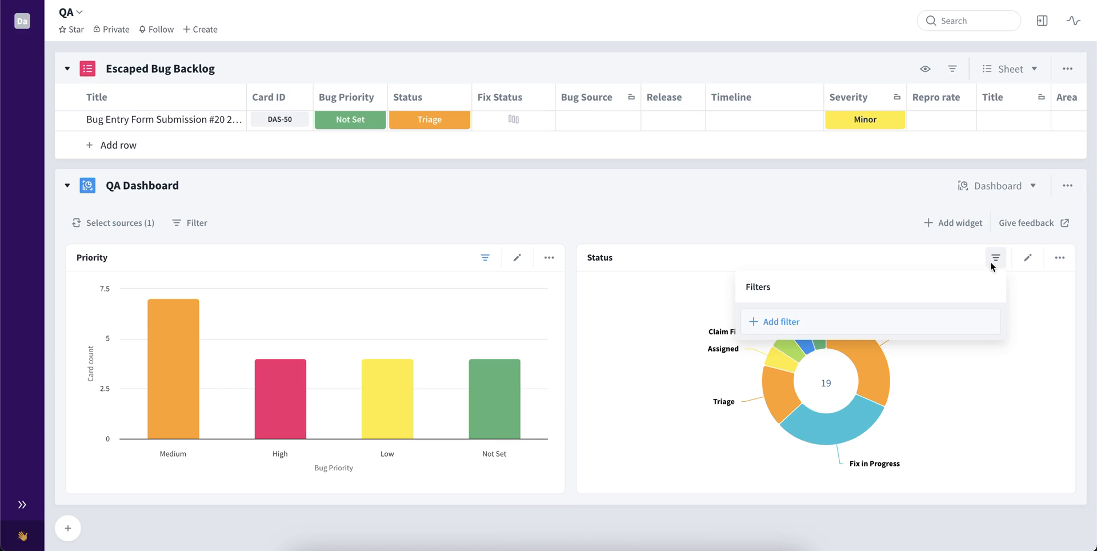
click(780, 321)
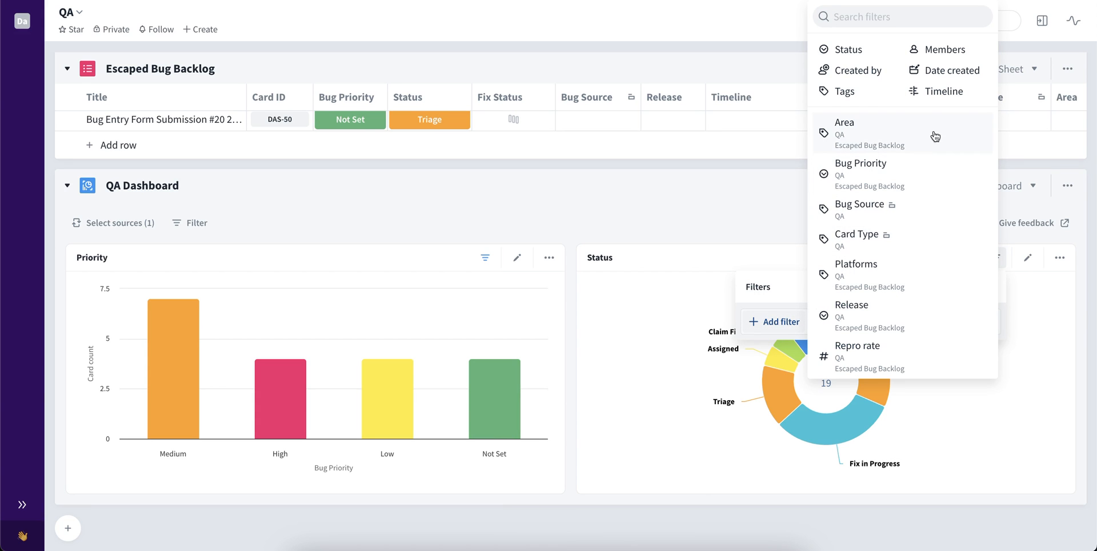
click(944, 91)
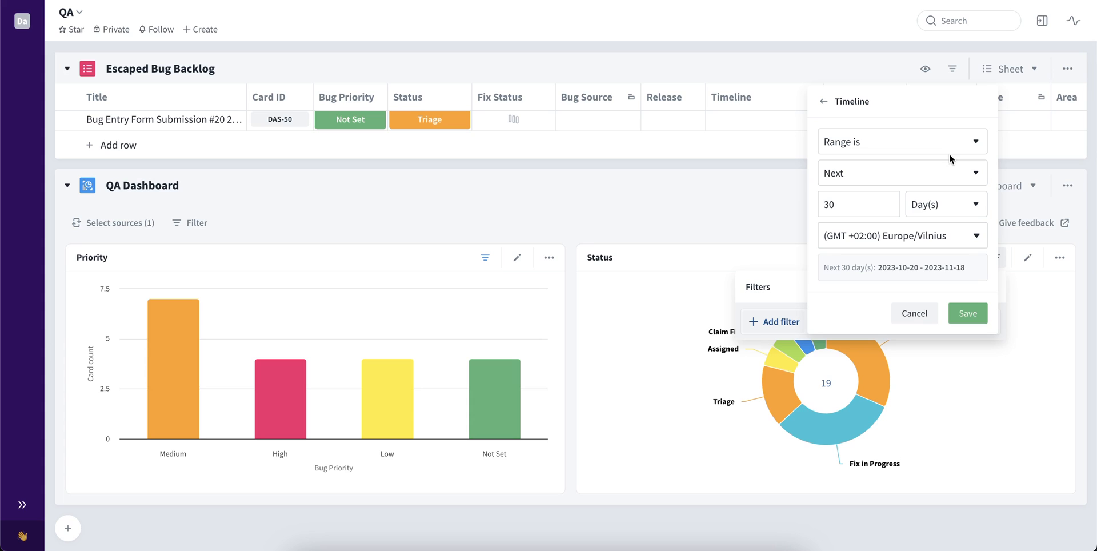
click(901, 142)
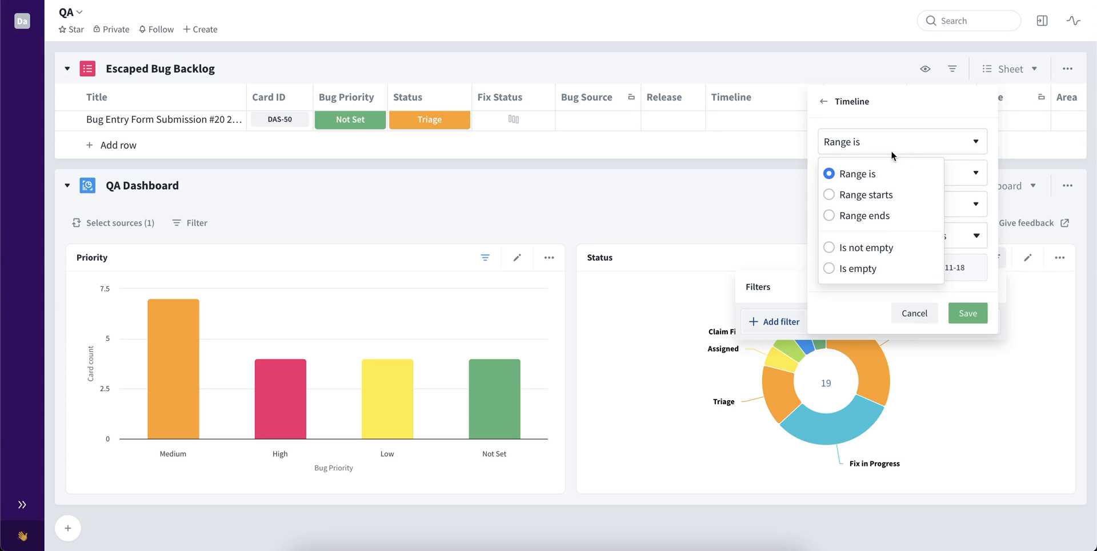
click(866, 195)
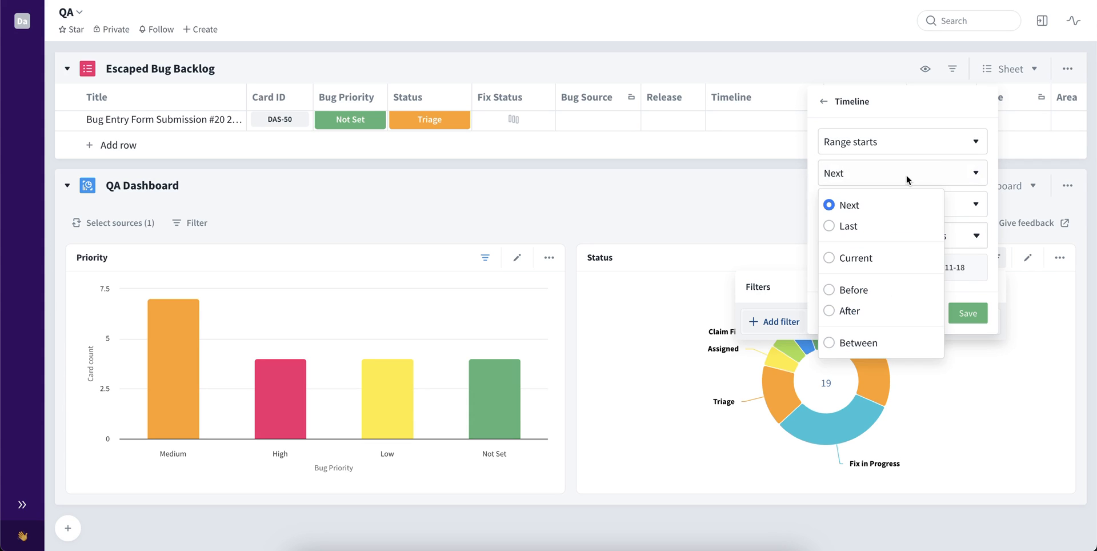
click(849, 311)
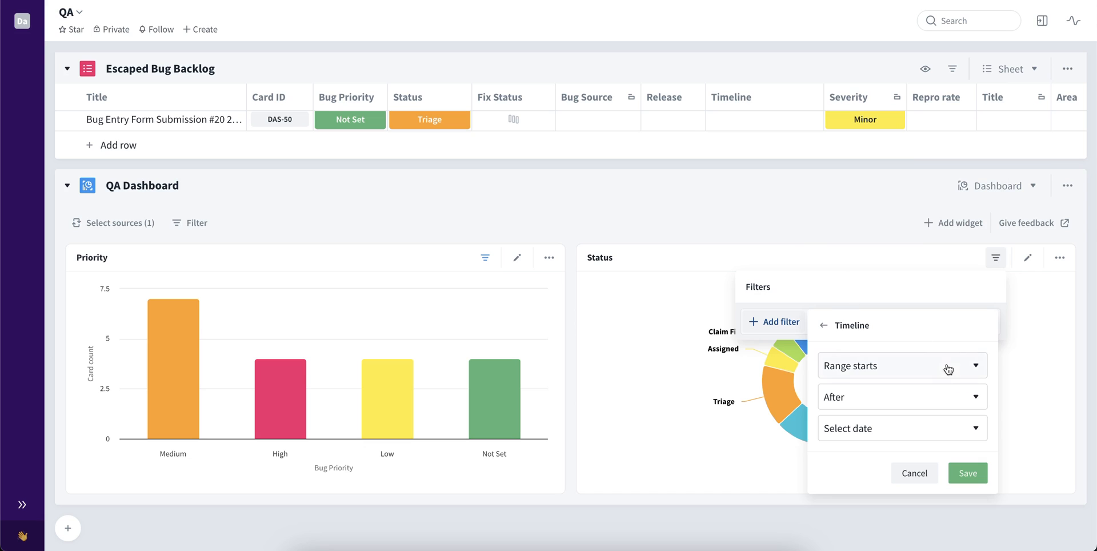
click(902, 427)
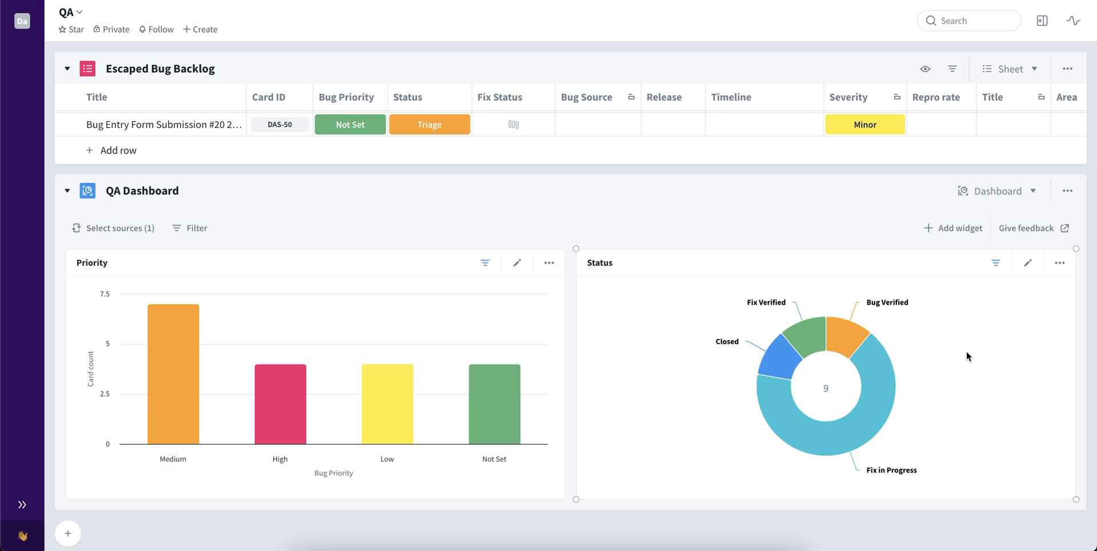
mouse_move(996, 263)
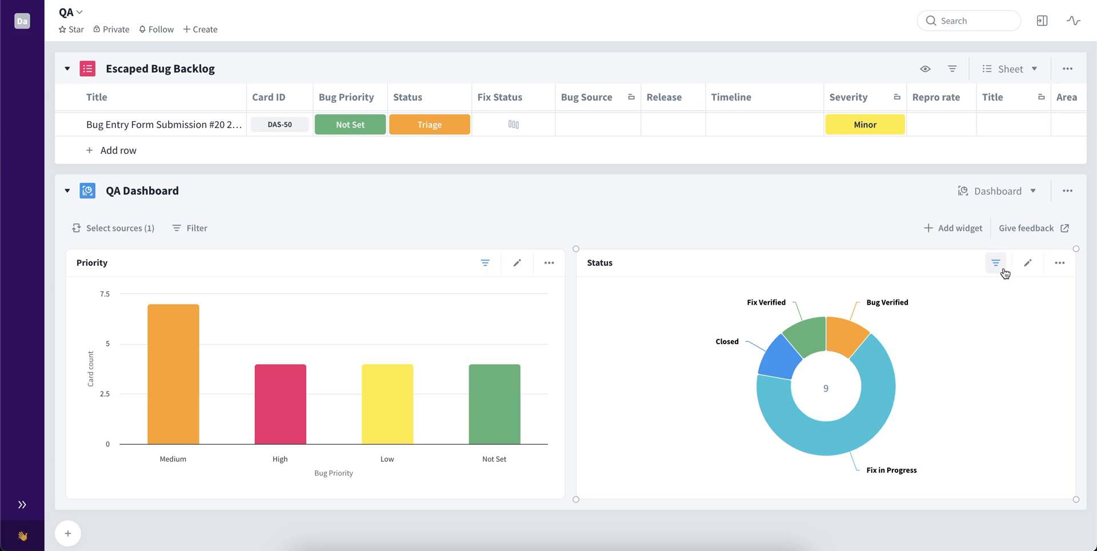
Add another filter narrowing the Status donut to 7 cards, then view the dashboard-wide filters
click(995, 263)
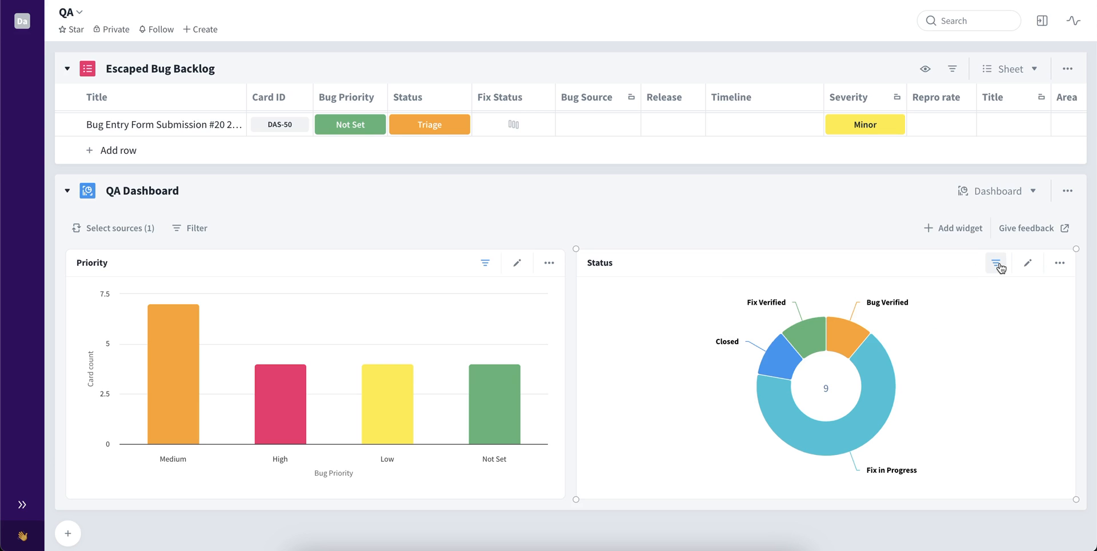
click(996, 263)
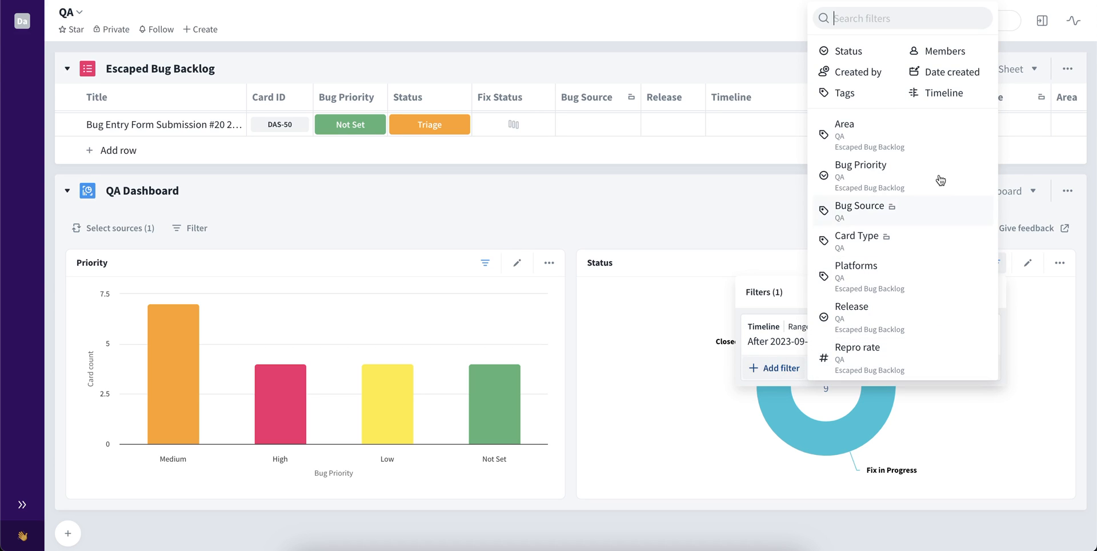
click(942, 93)
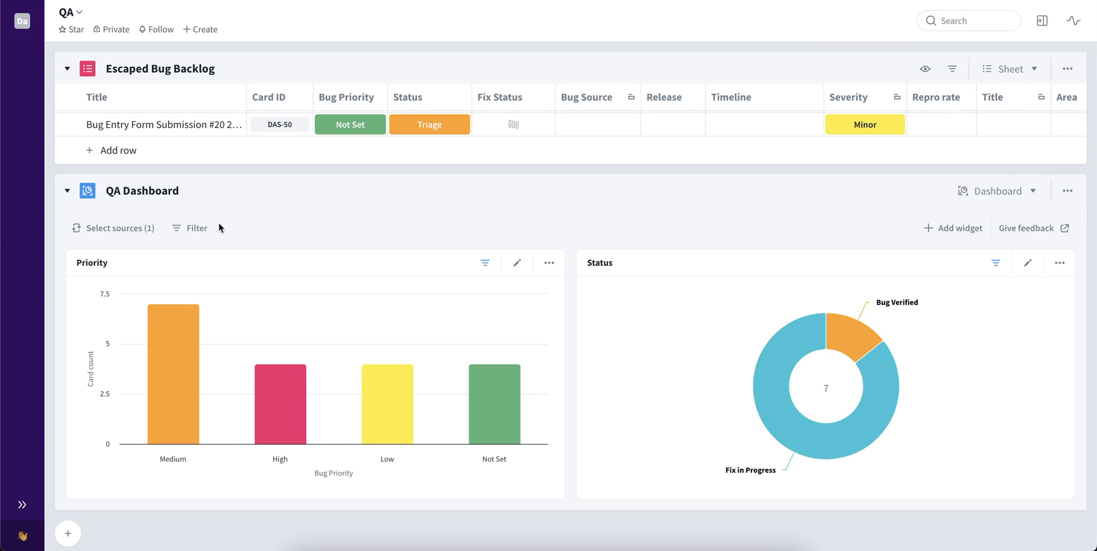
click(194, 227)
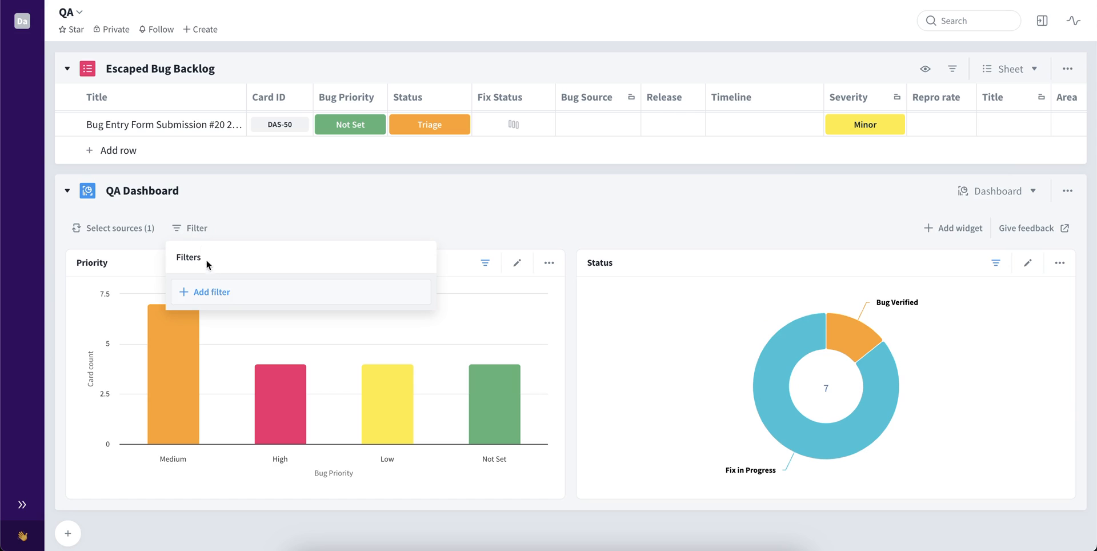